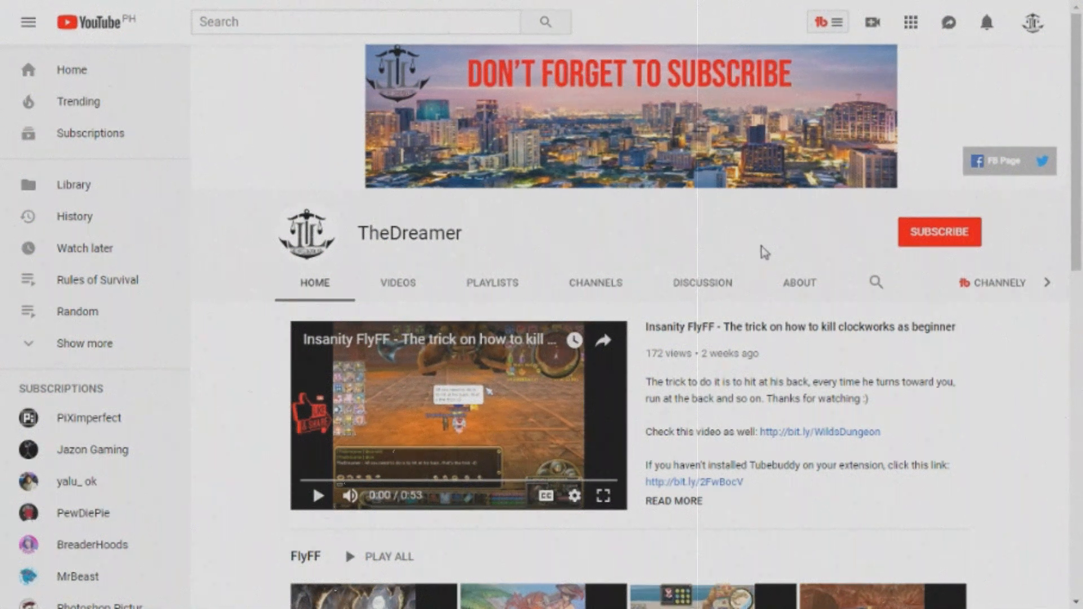
pyautogui.moveTo(993, 248)
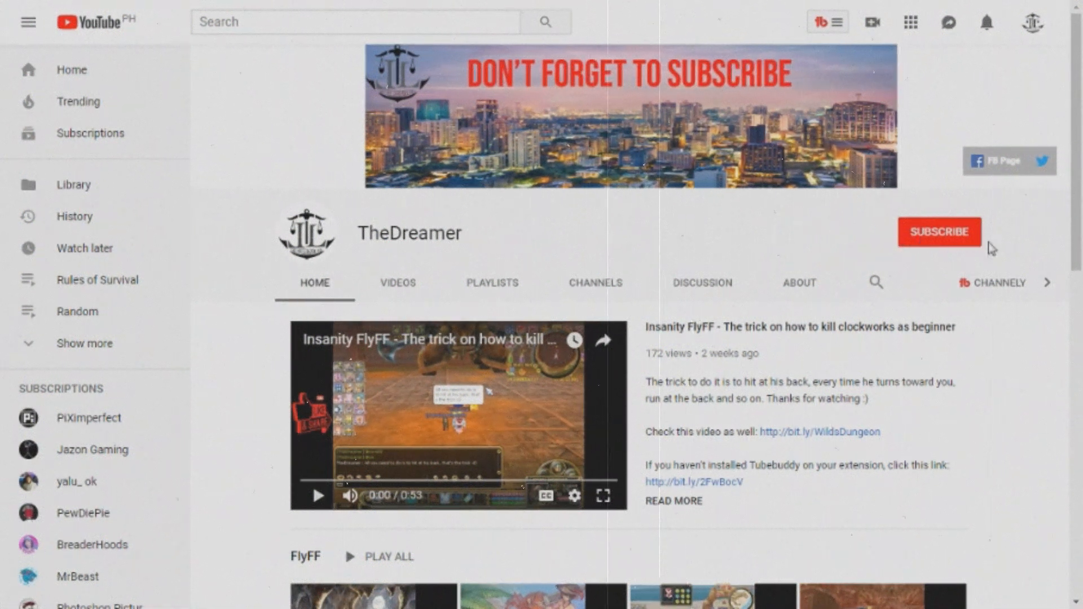
pyautogui.moveTo(828, 286)
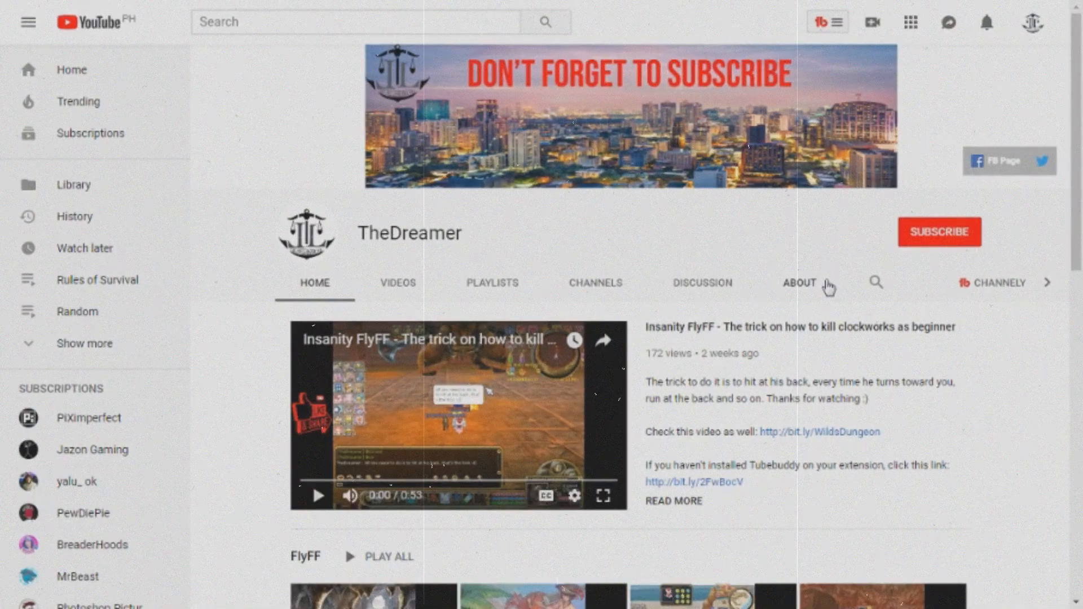
pyautogui.moveTo(755, 351)
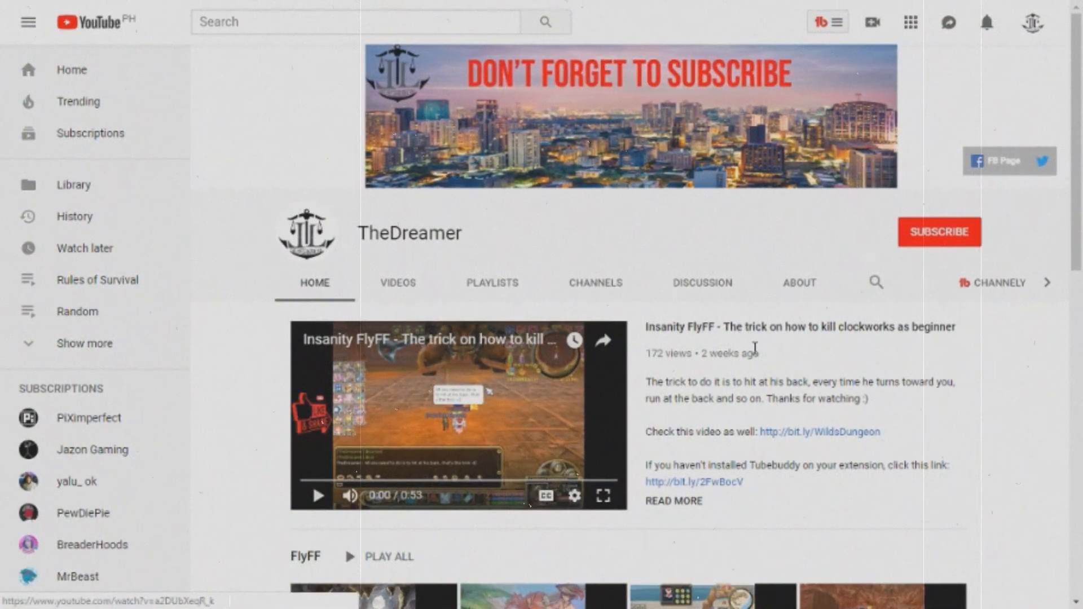
pyautogui.moveTo(697, 395)
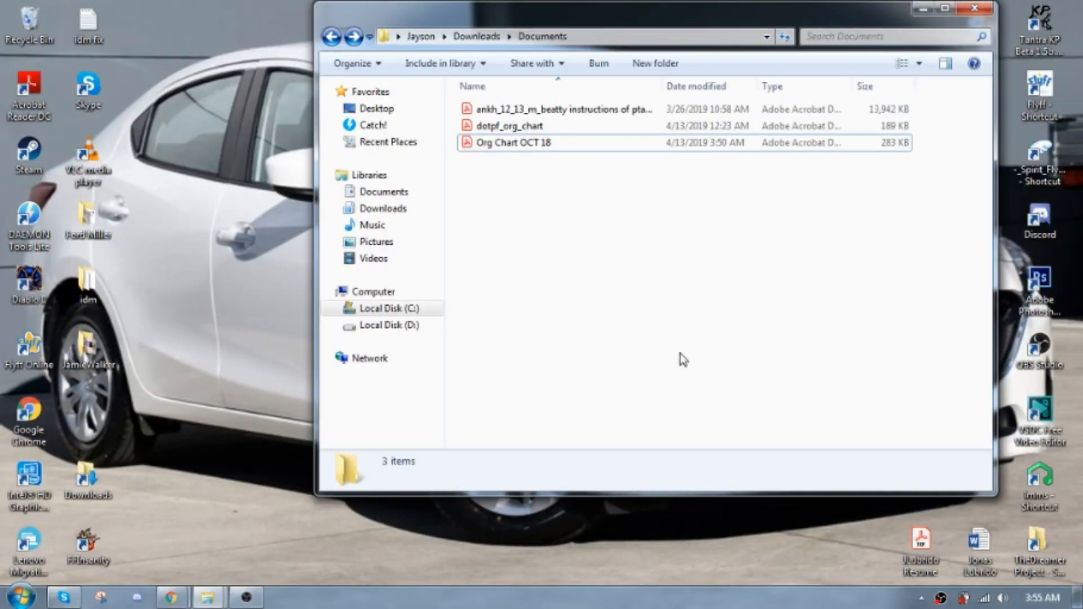
pyautogui.moveTo(546, 245)
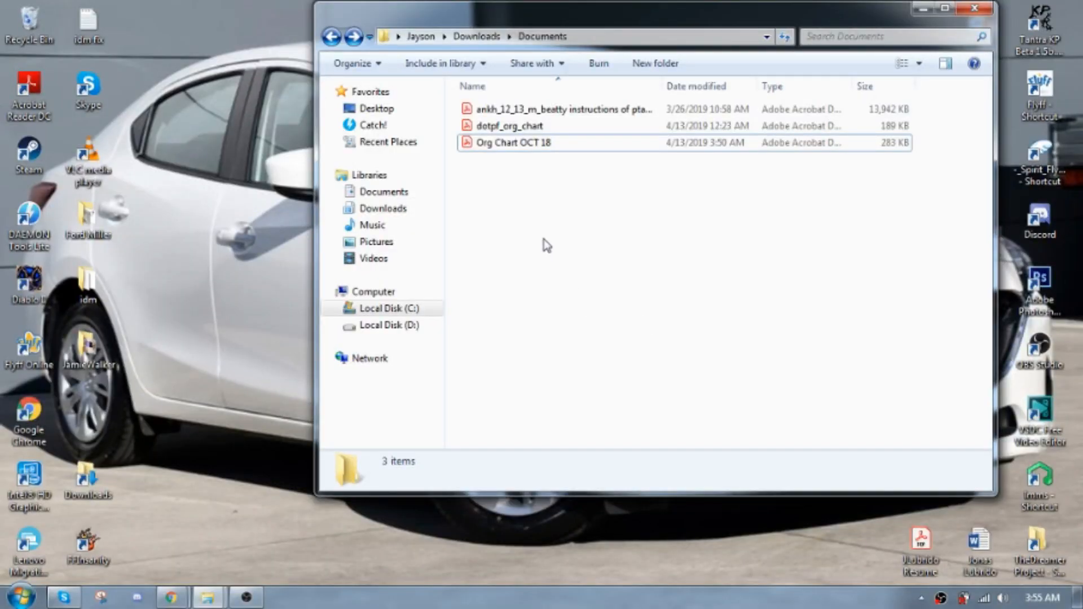
pyautogui.moveTo(545, 263)
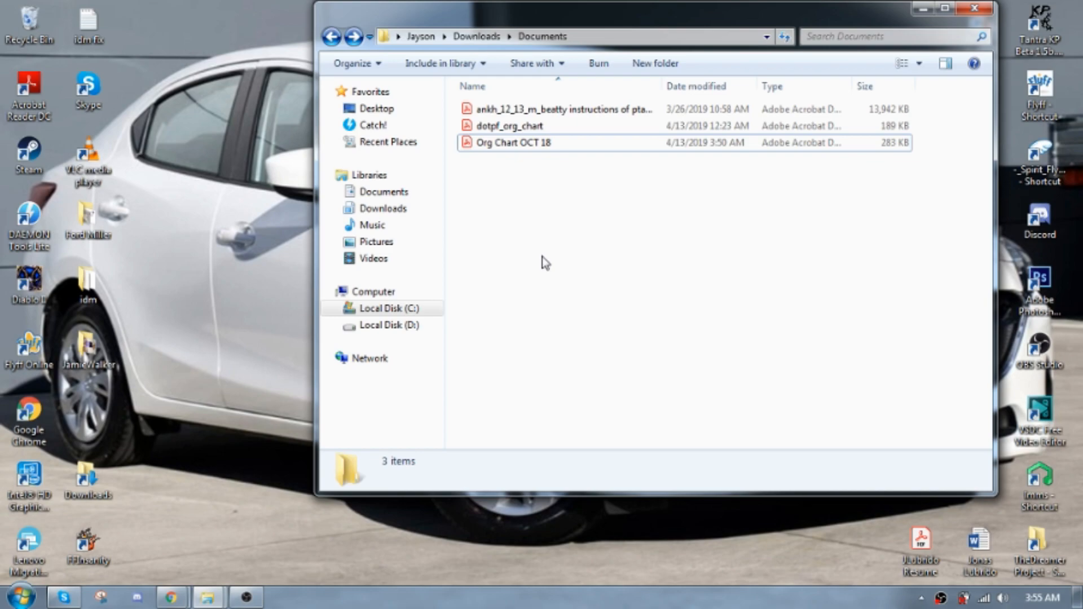
pyautogui.moveTo(537, 224)
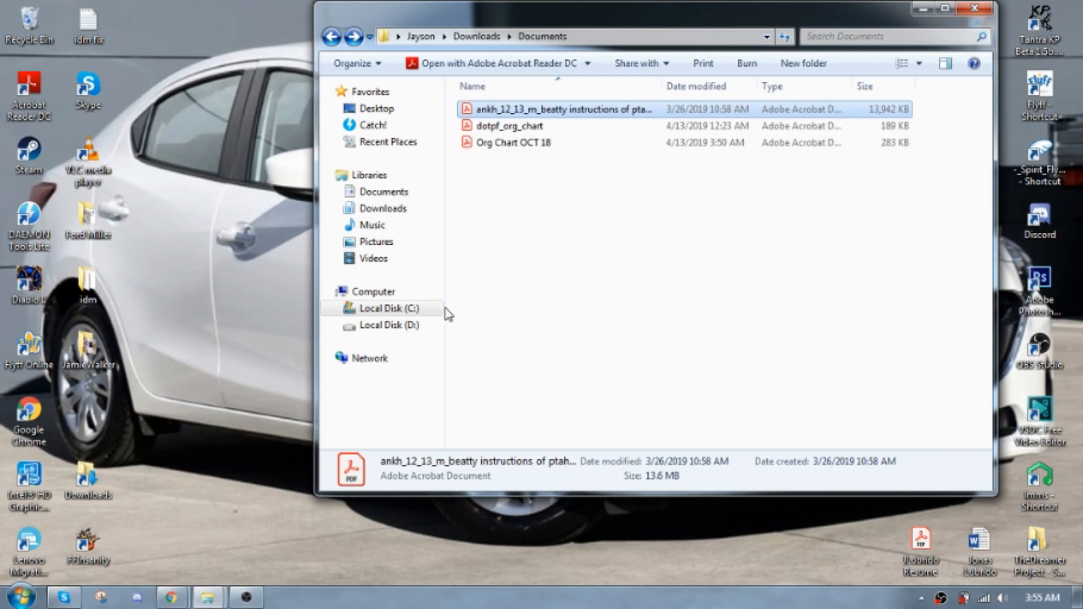
# - Browse from Local Disk (C:) through Program Files (x86) into the Adobe folder
pyautogui.click(390, 308)
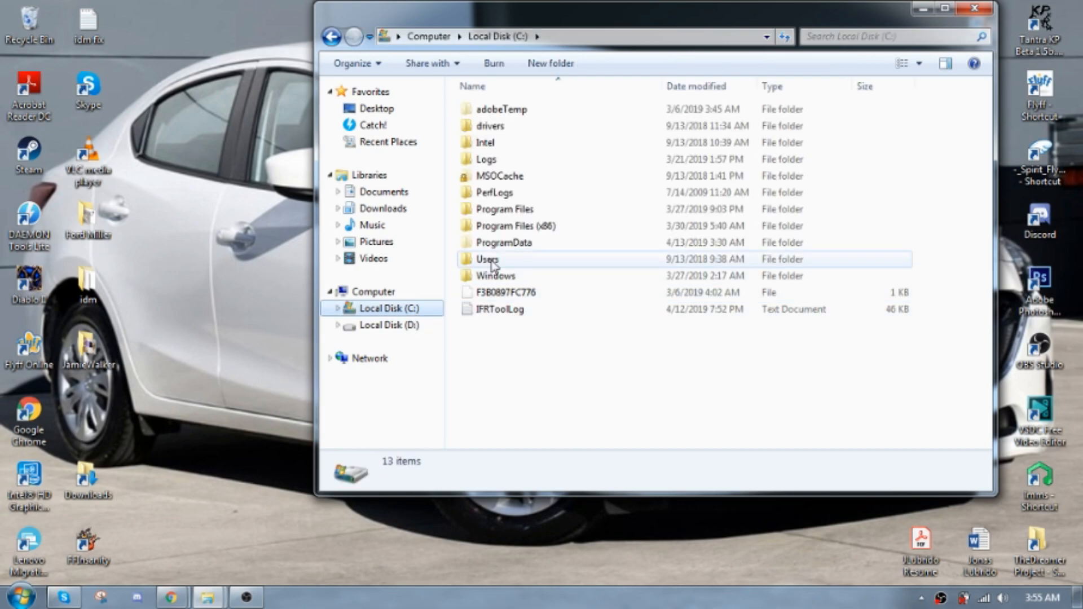
pyautogui.moveTo(523, 230)
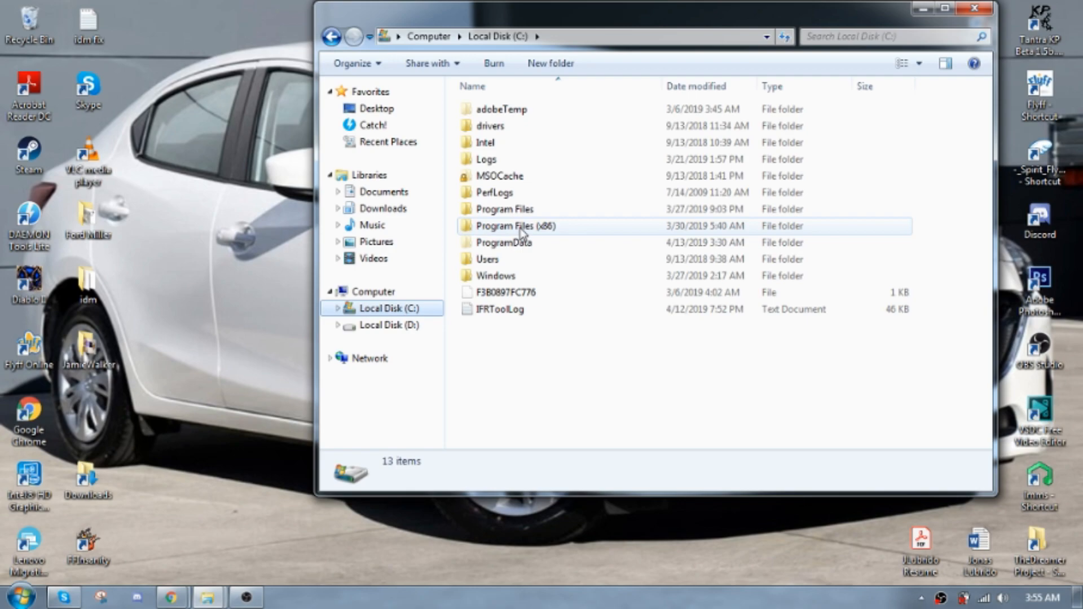
pyautogui.moveTo(524, 232)
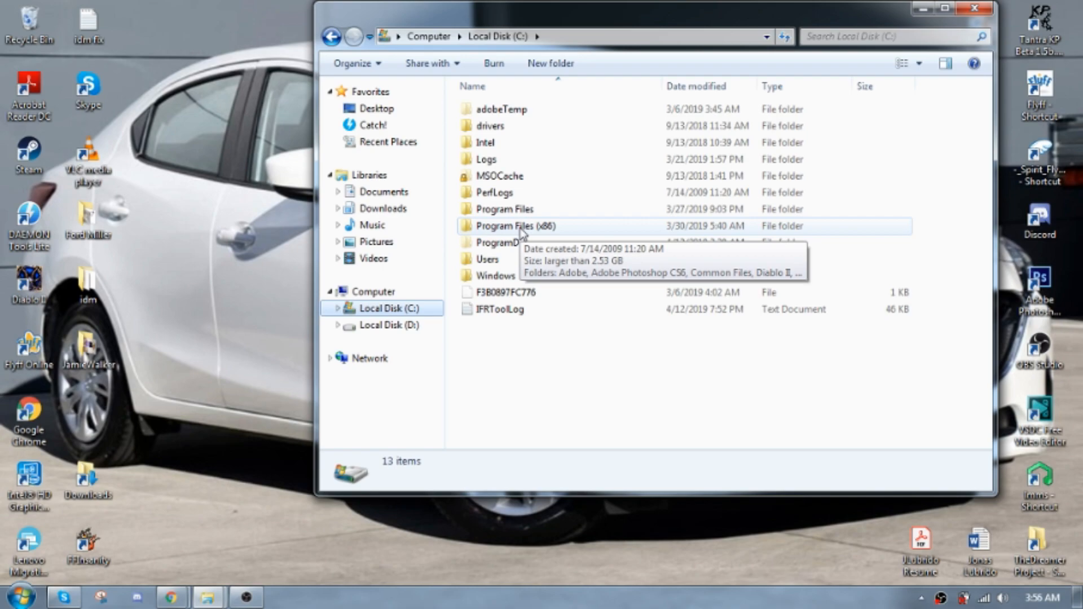
pyautogui.click(516, 226)
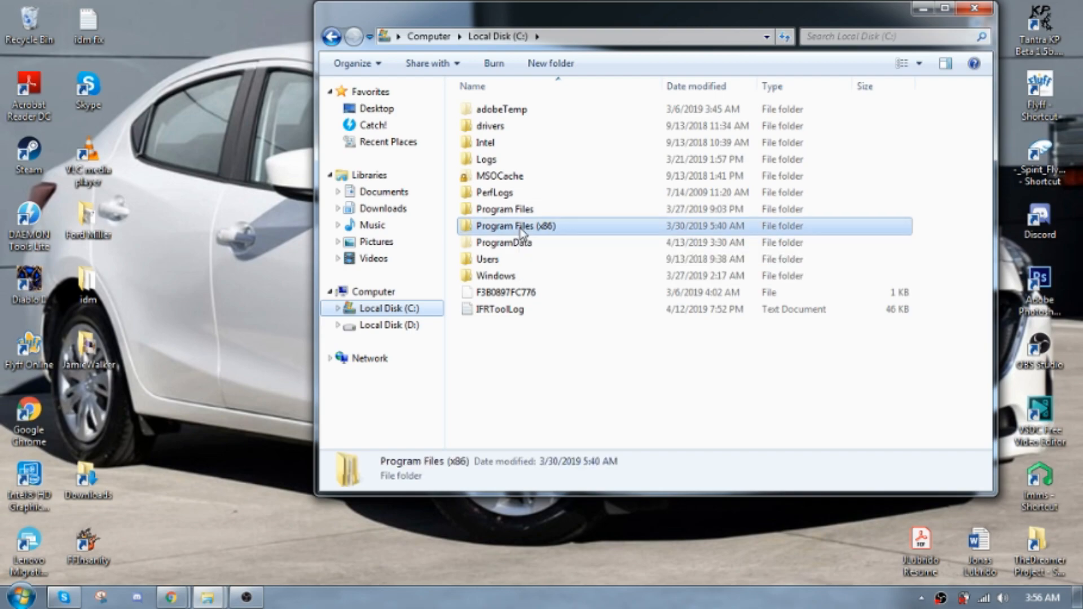
pyautogui.doubleClick(516, 225)
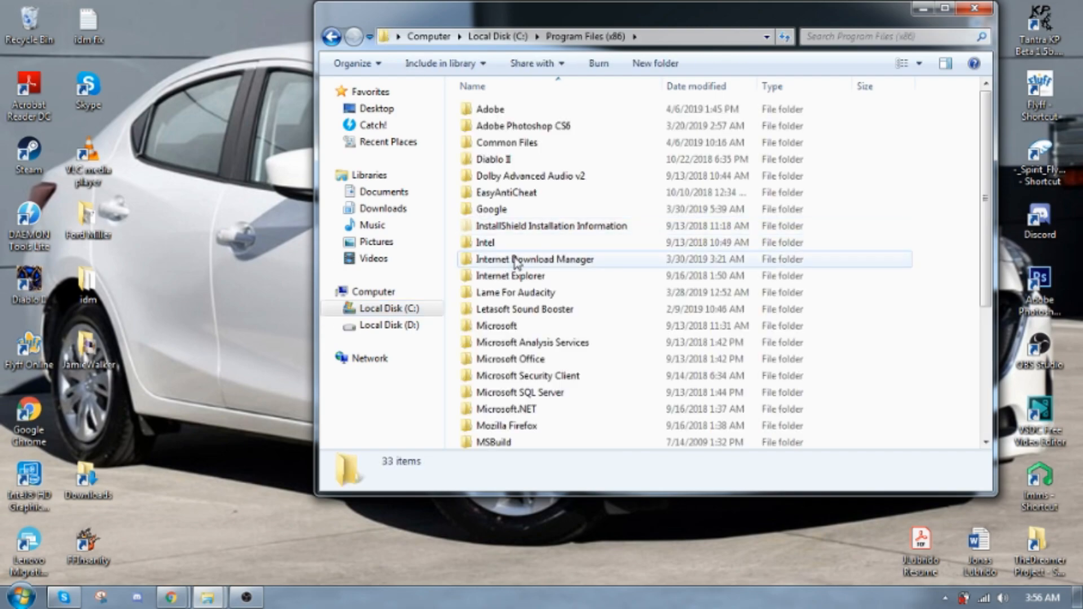
pyautogui.click(489, 109)
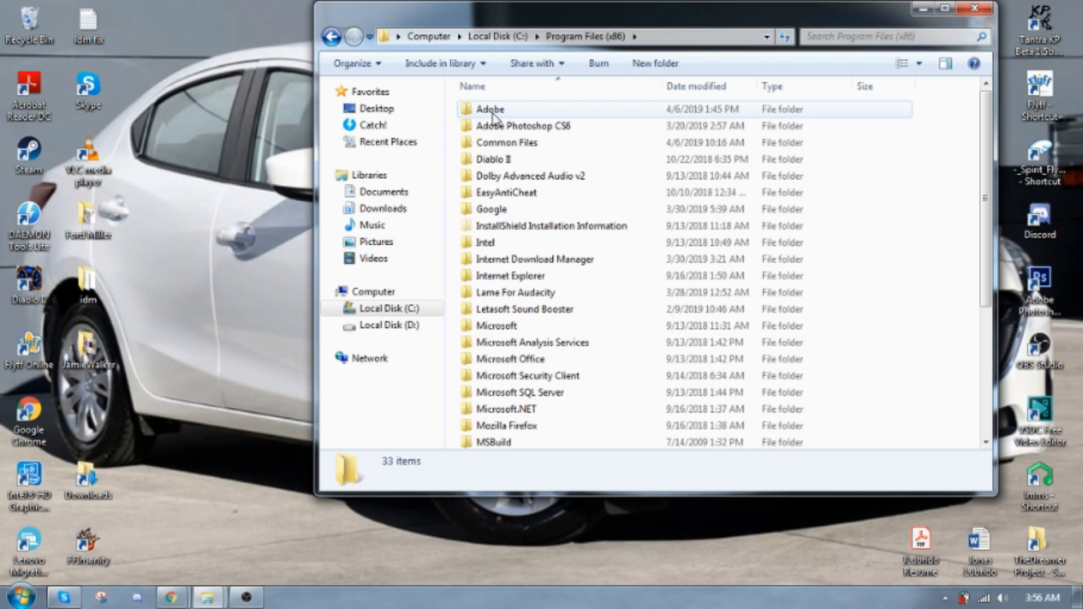
pyautogui.doubleClick(489, 109)
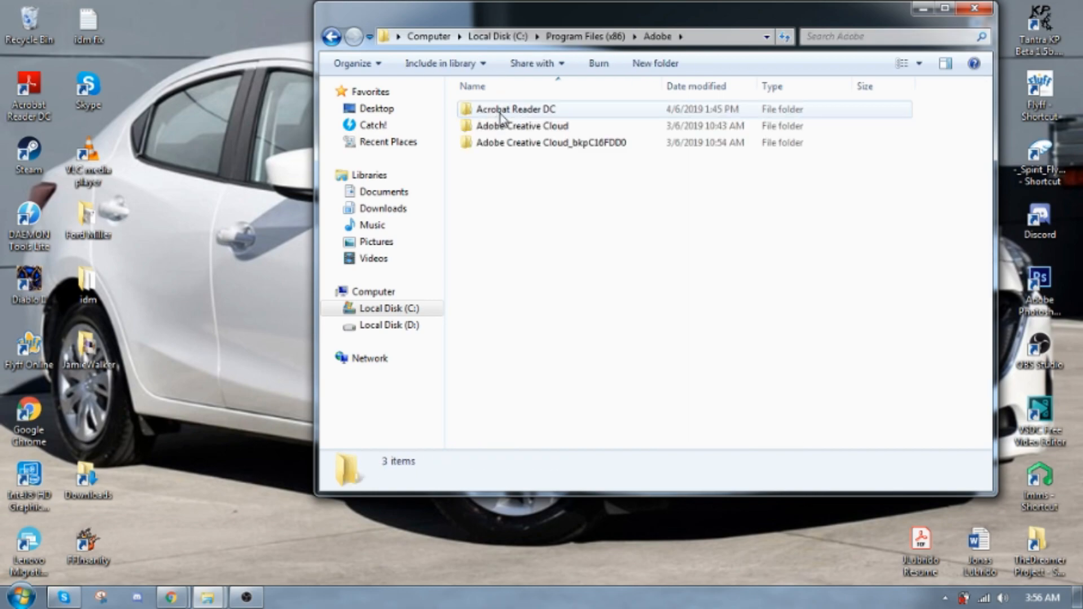
# - Open Acrobat Reader DC, then its Reader folder, and scroll down to Eula.exe
pyautogui.doubleClick(513, 109)
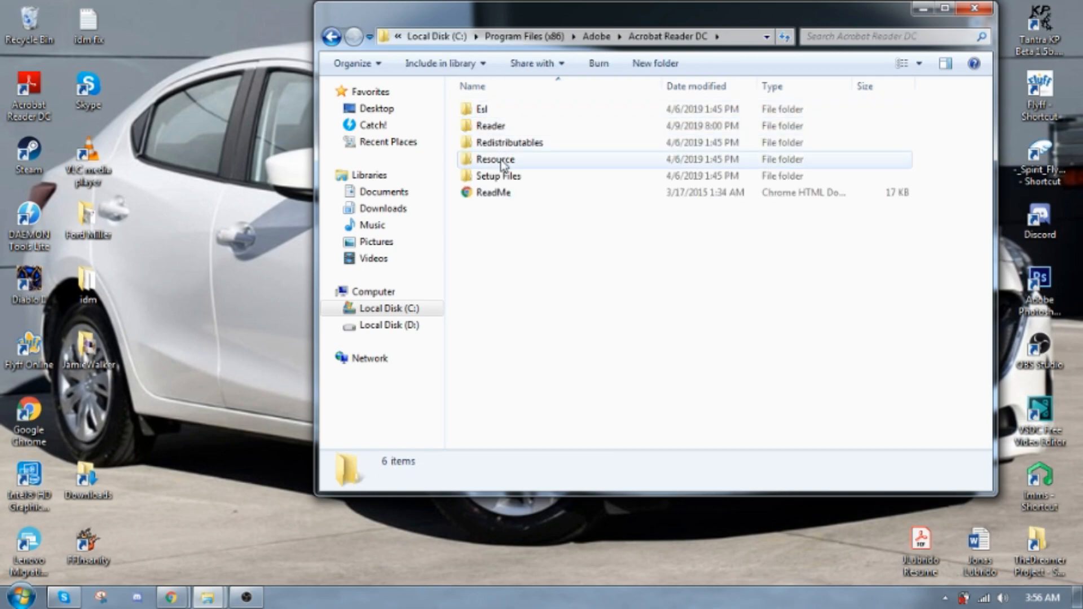
pyautogui.click(487, 125)
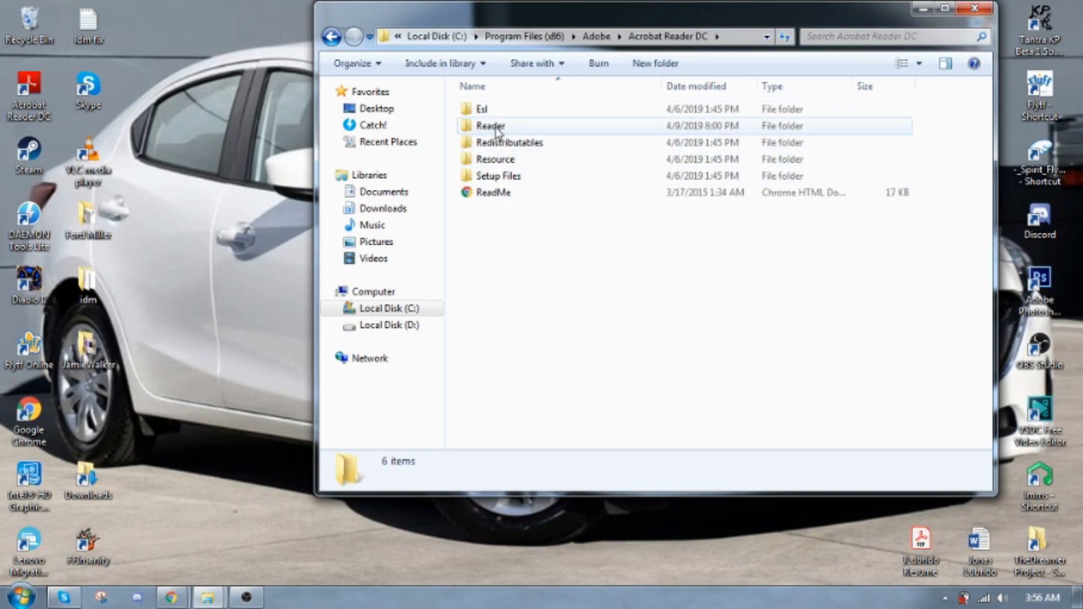
pyautogui.doubleClick(489, 125)
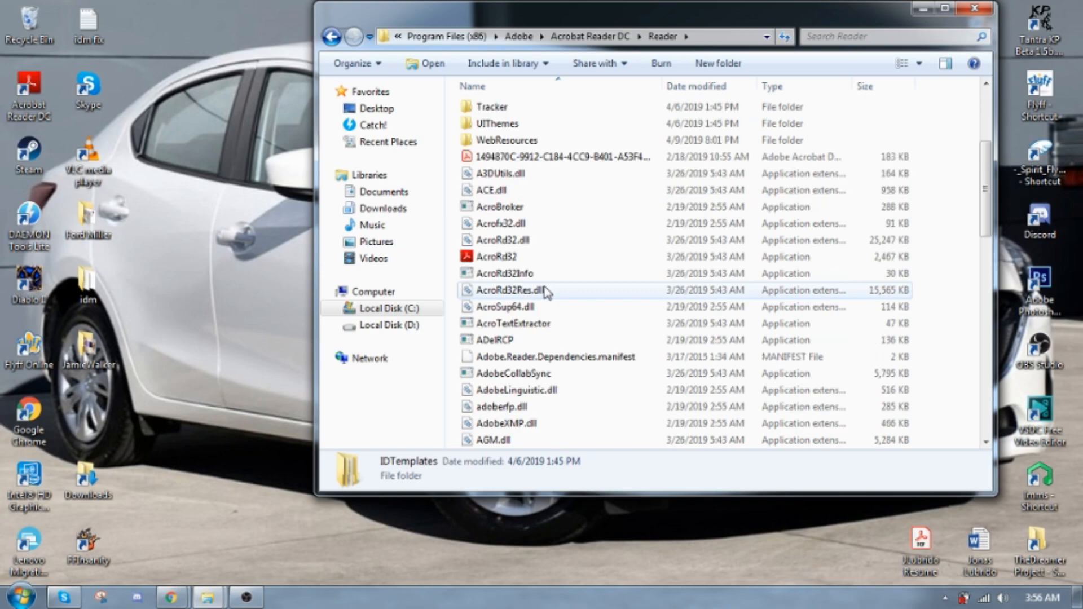
pyautogui.scroll(-3)
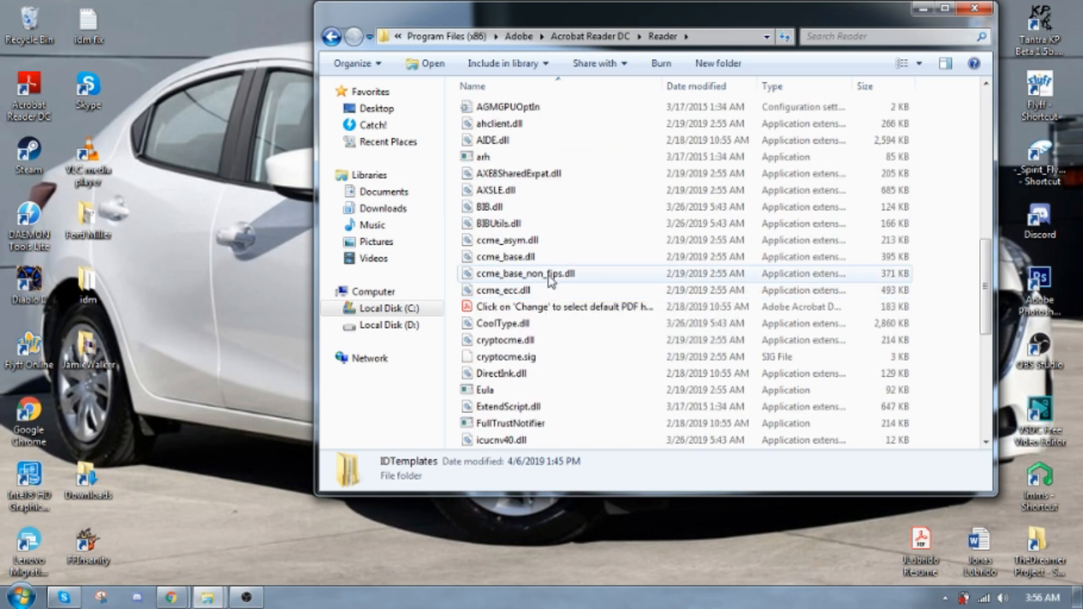
# - Run Eula.exe, accept the Adobe license, then open the Ptahhotep instructions PDF
pyautogui.click(486, 390)
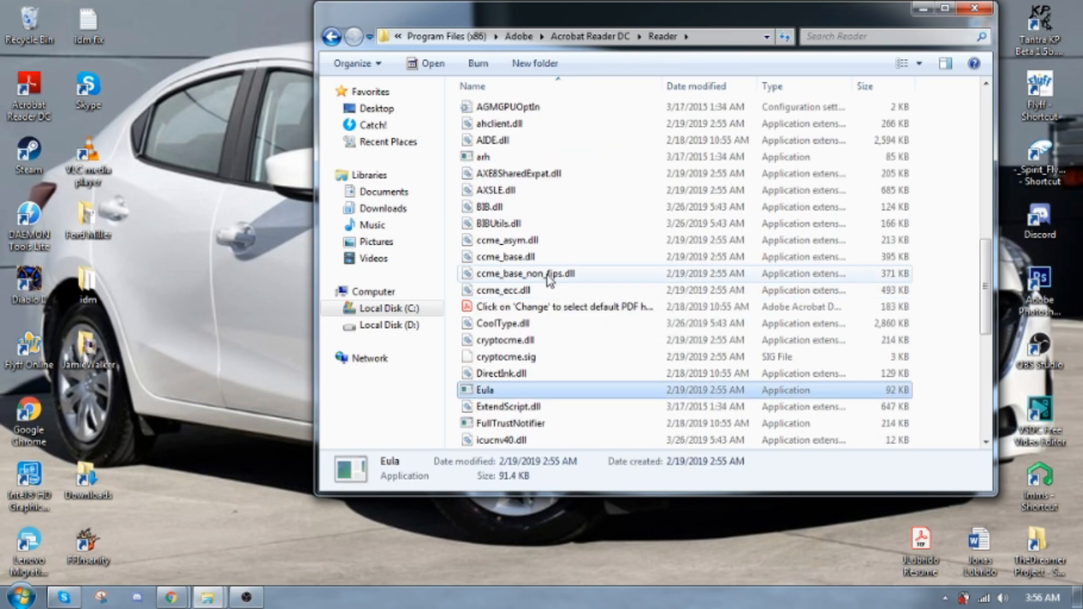
pyautogui.moveTo(496, 392)
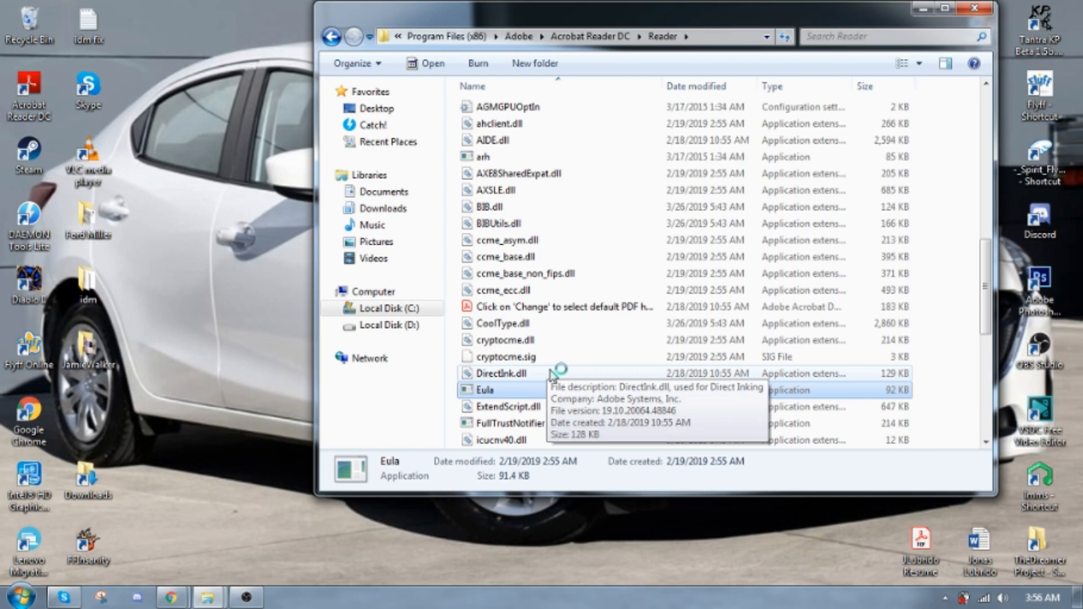
pyautogui.doubleClick(486, 389)
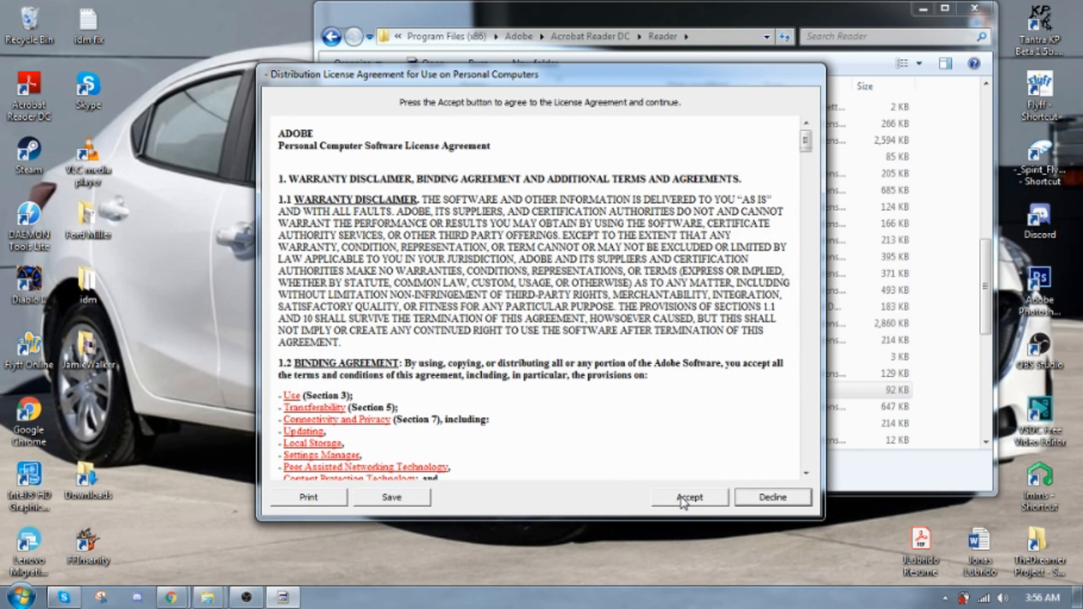
pyautogui.click(691, 497)
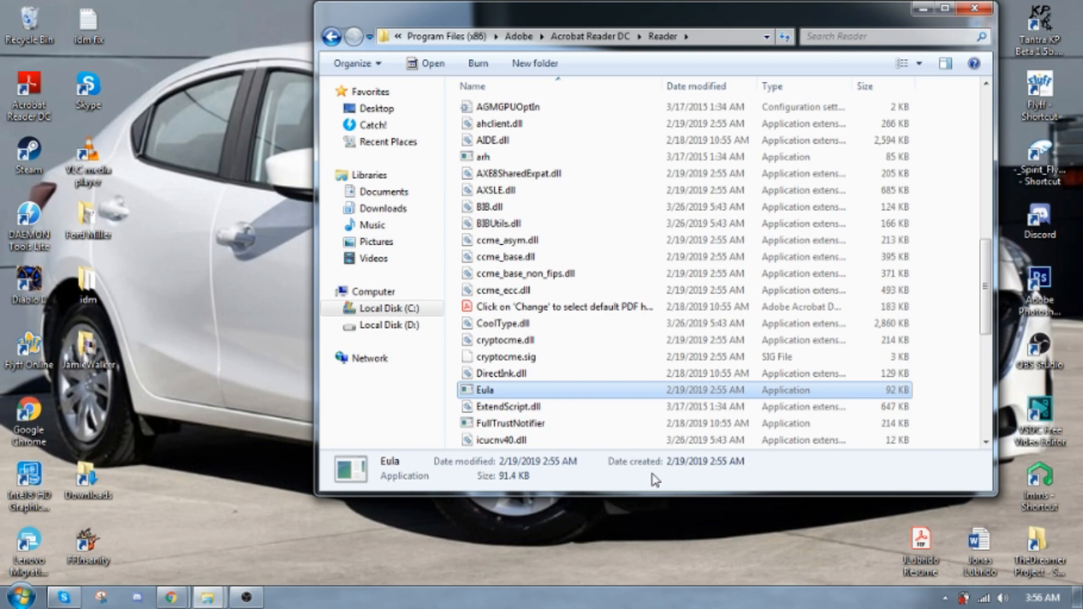
pyautogui.moveTo(480, 290)
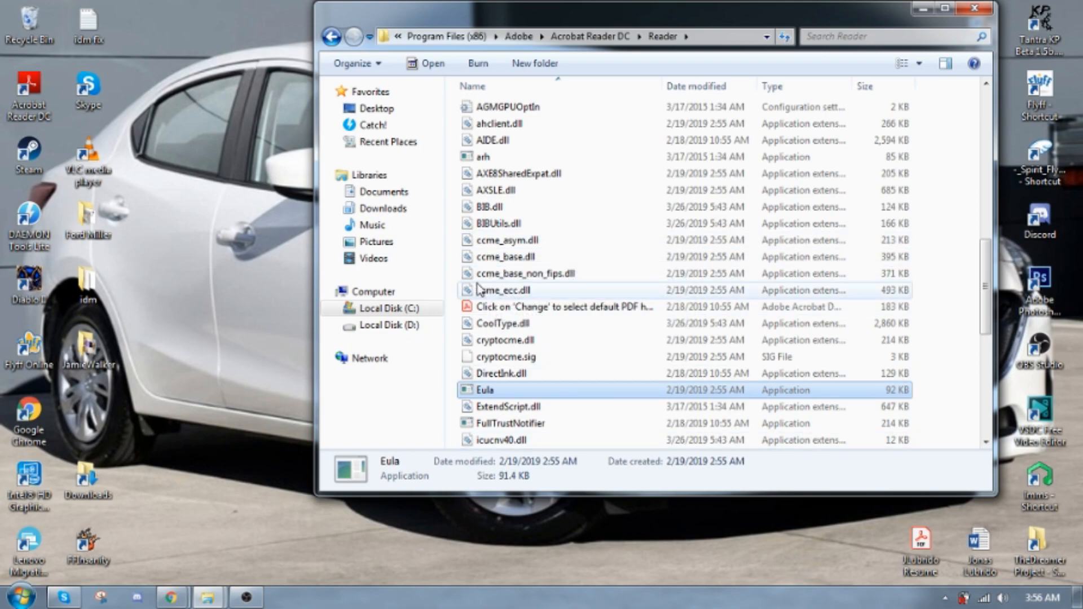
pyautogui.click(367, 35)
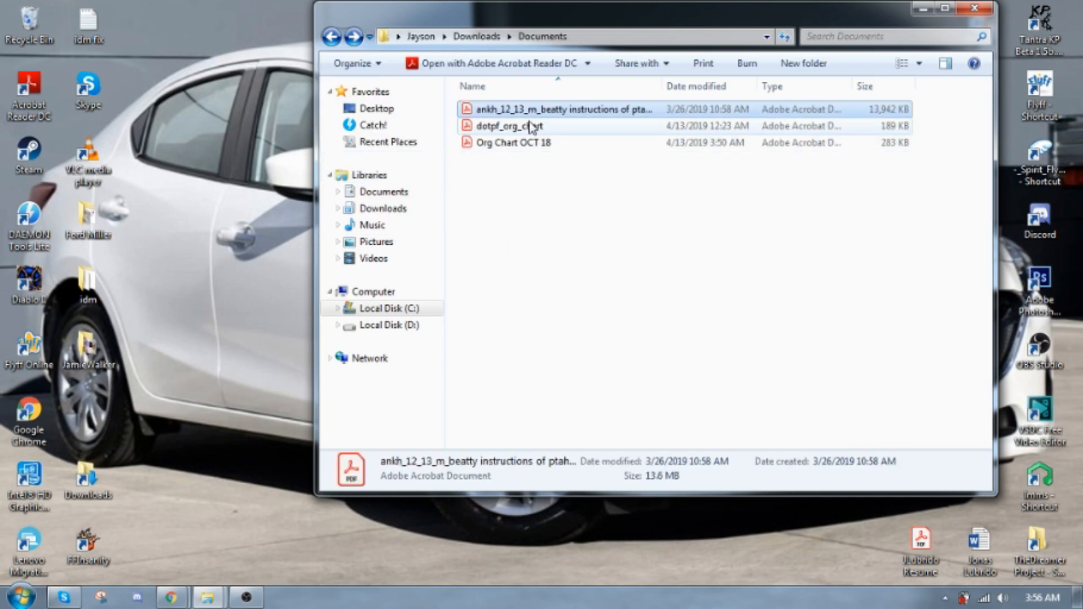
pyautogui.doubleClick(561, 109)
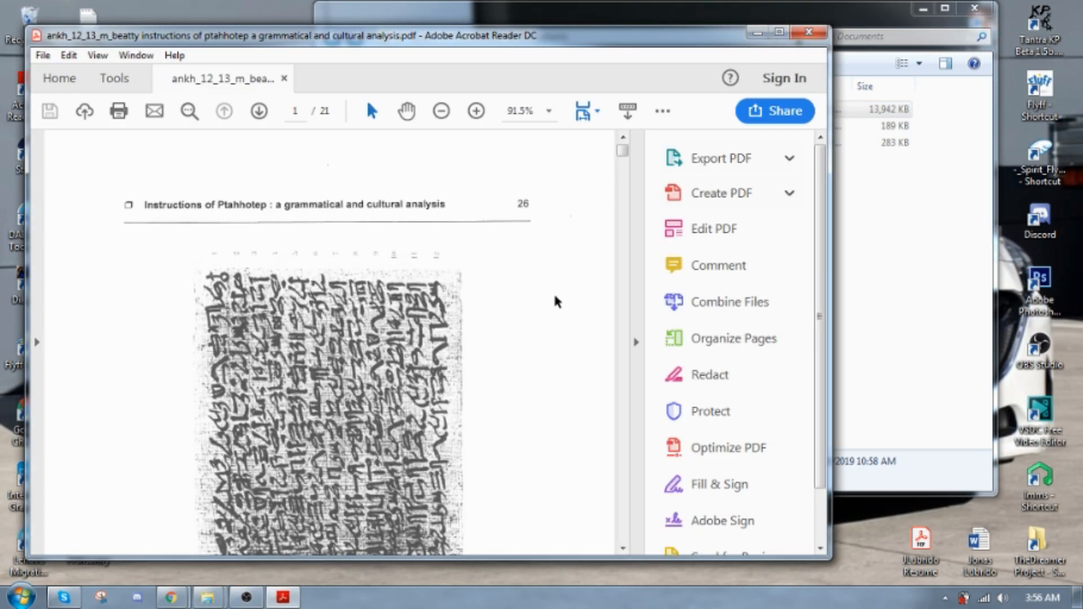
pyautogui.moveTo(580, 322)
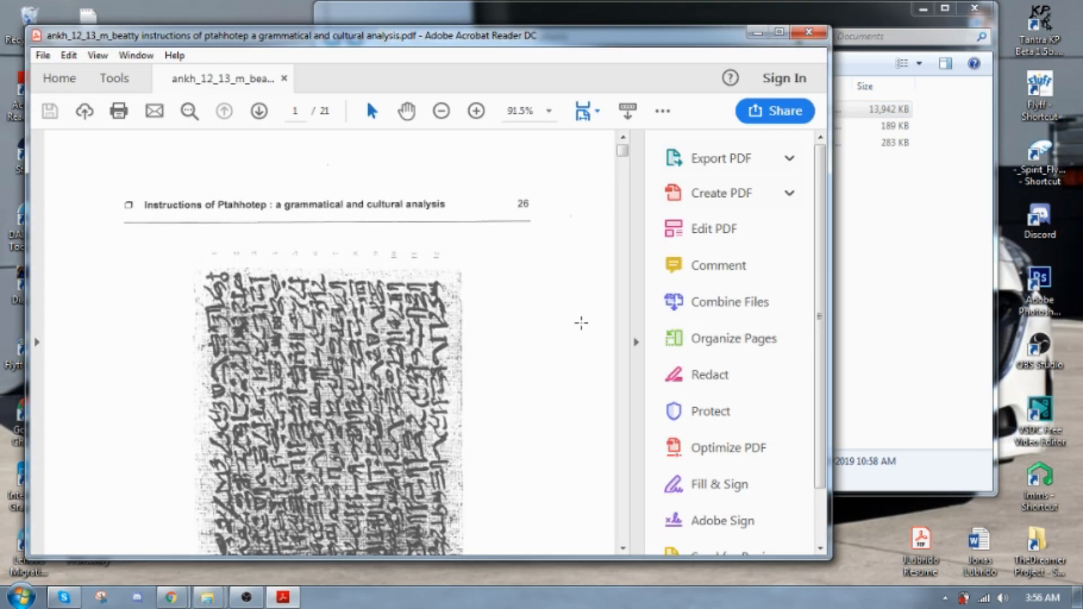